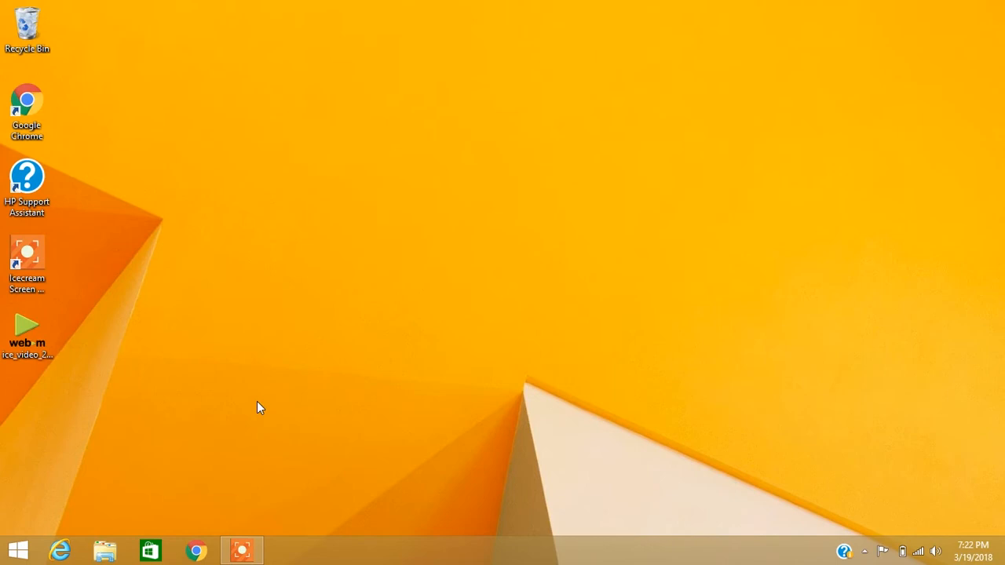
mouse_move(179, 351)
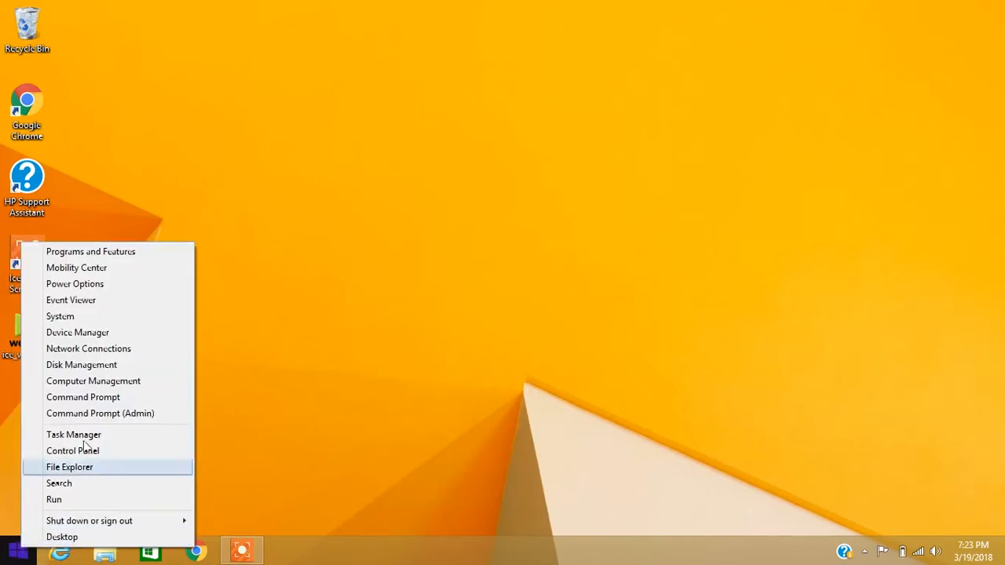
mouse_move(119, 421)
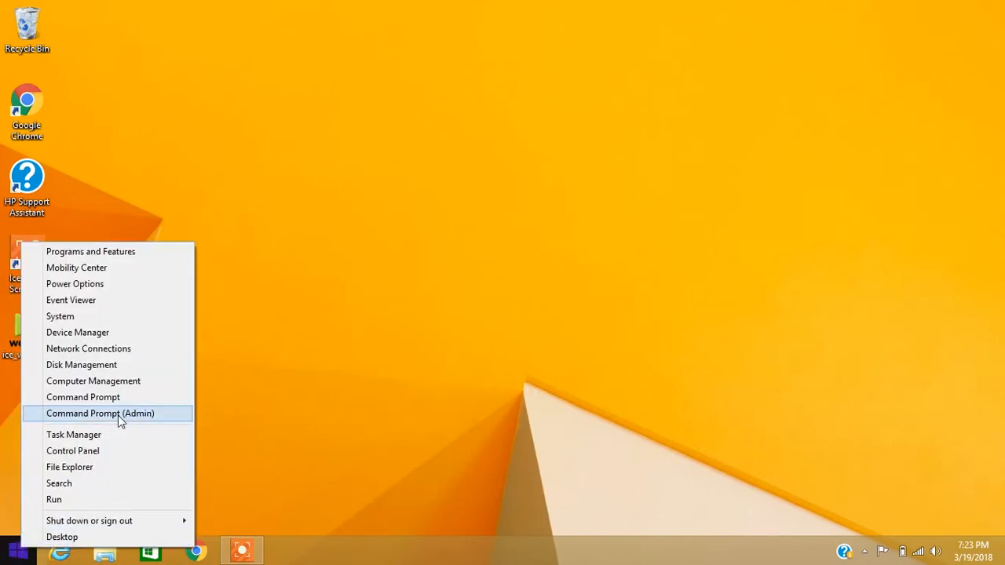
Step: Launch Command Prompt (Admin) from the Start button's right-click menu
left_click(100, 413)
type("comm")
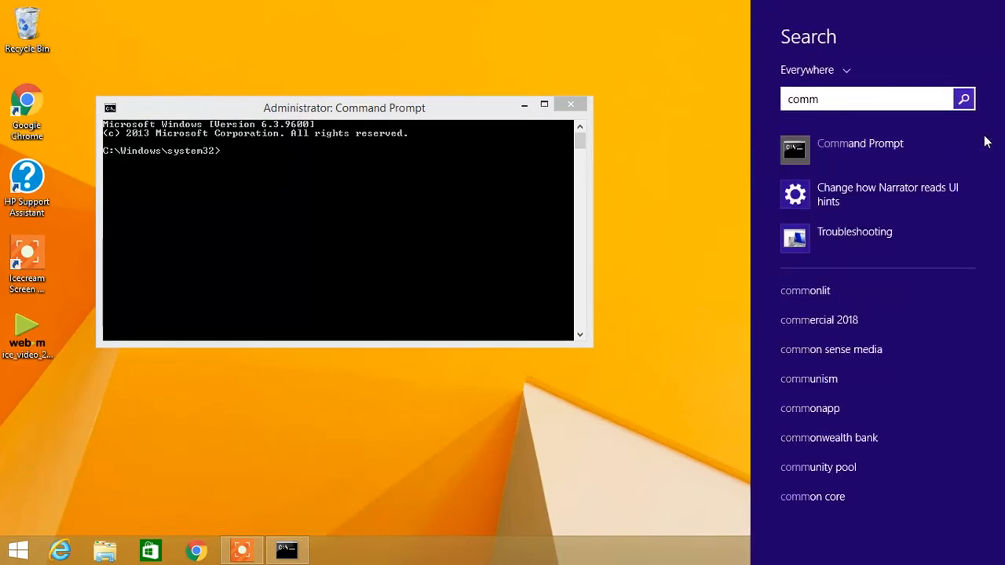
mouse_move(888, 148)
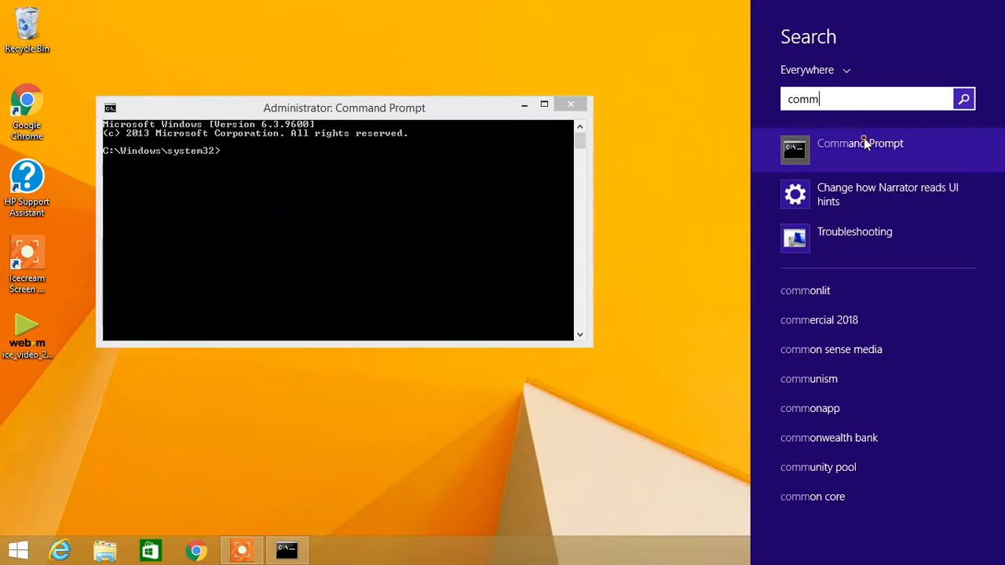
Step: Run the Command Prompt search result as administrator, opening a second elevated prompt
right_click(860, 143)
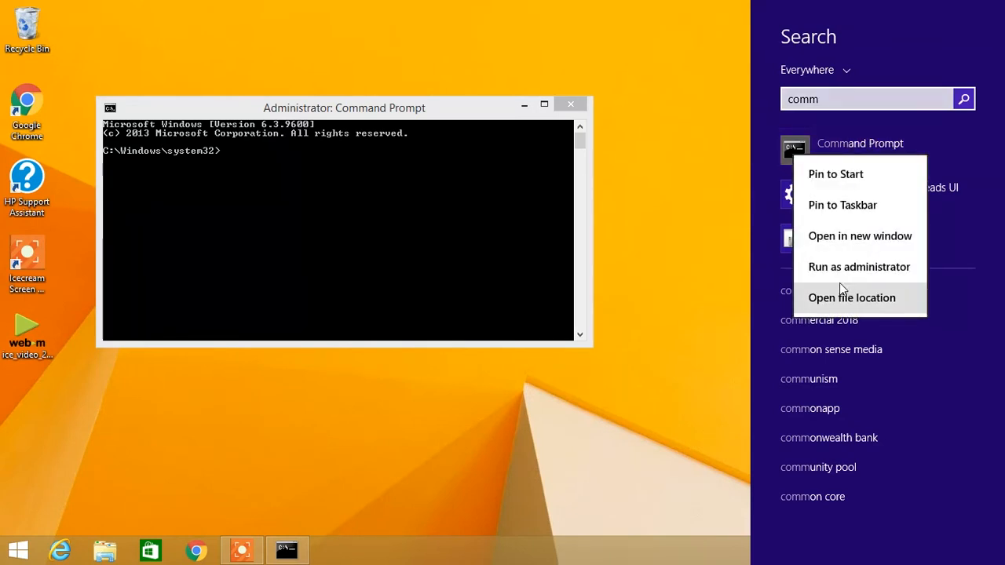
mouse_move(886, 270)
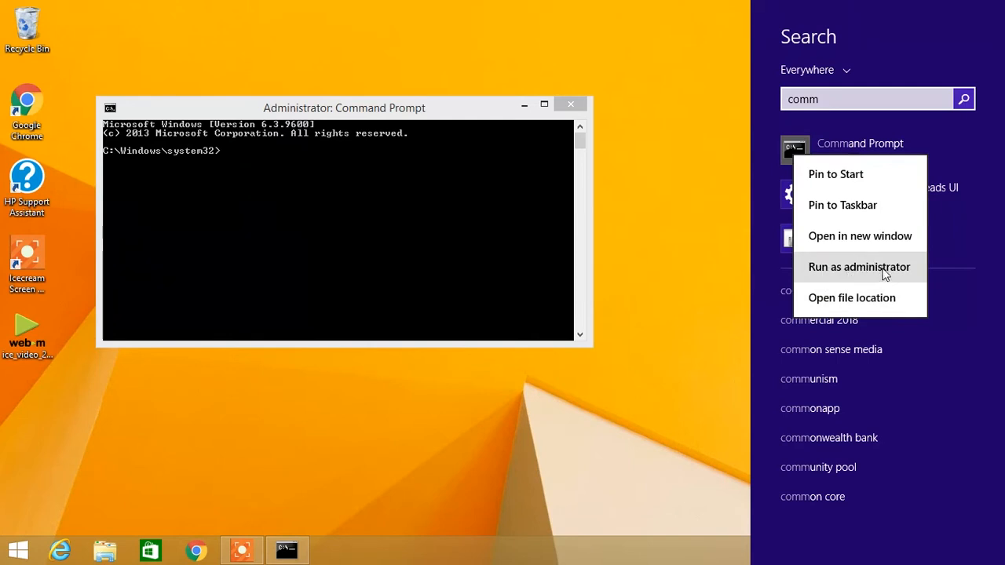
left_click(859, 267)
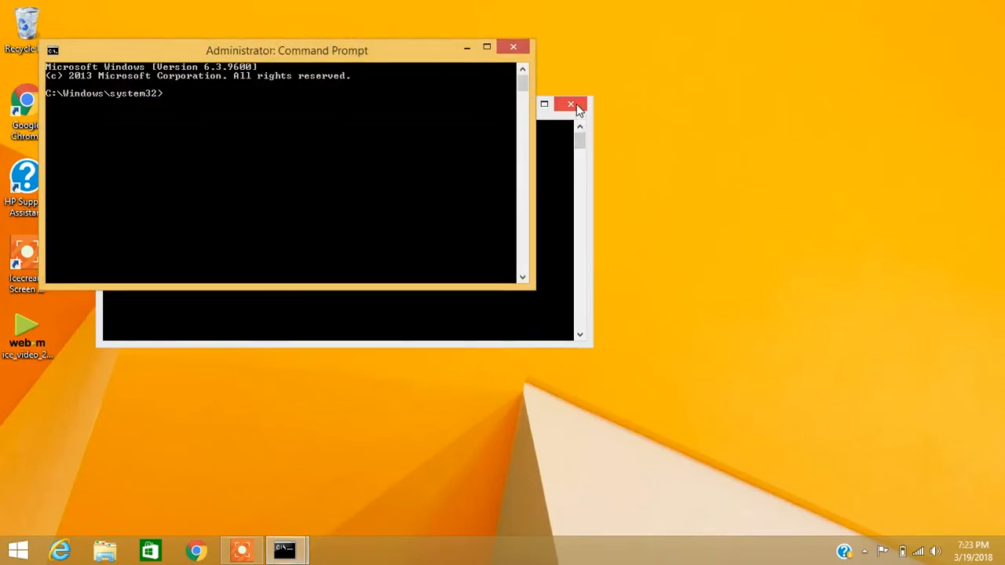
Step: Close the duplicate prompt and enter 'wmic bios get serialnumber' in the remaining one
left_click(572, 103)
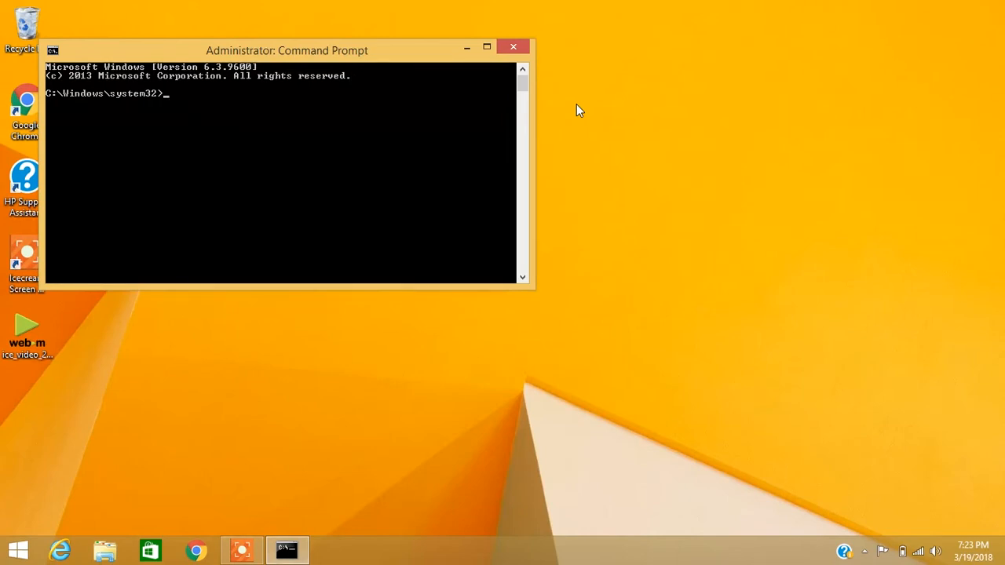
type("w")
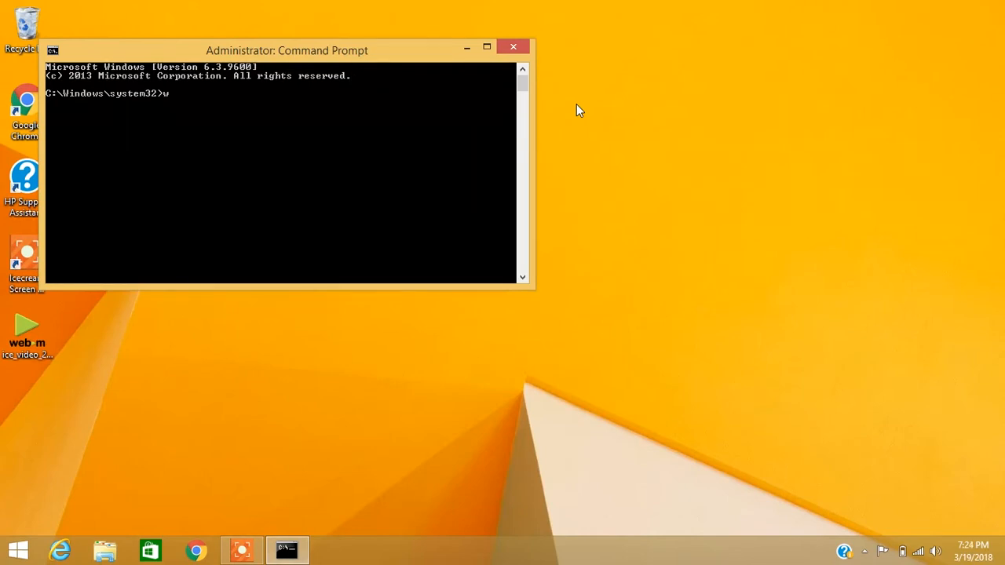
type("mic b")
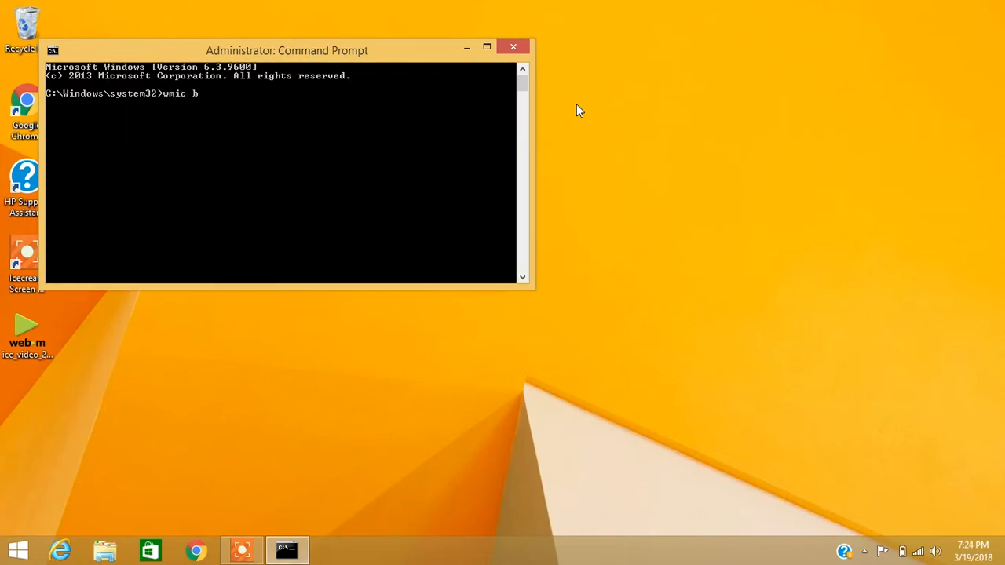
type("ios ge")
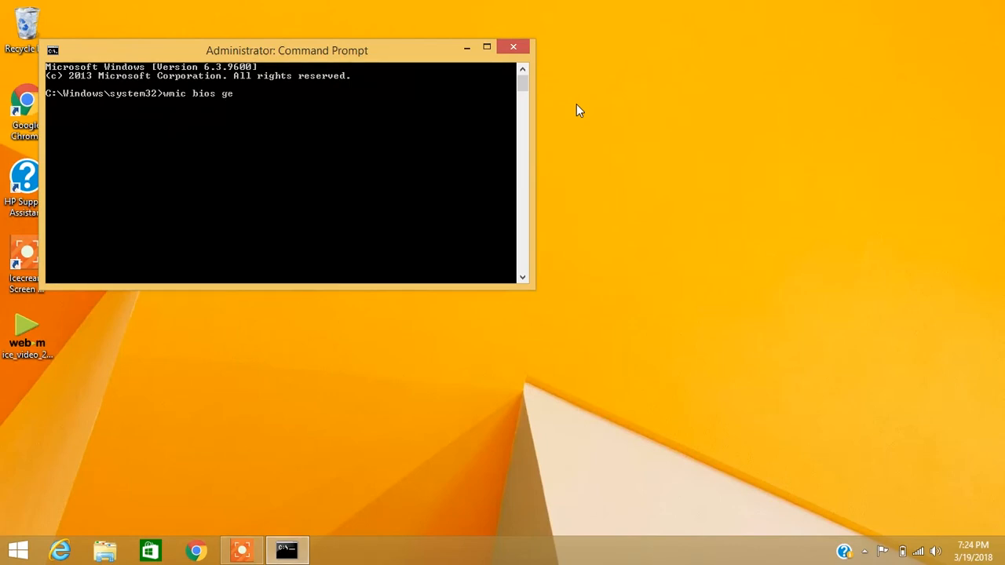
type("t s")
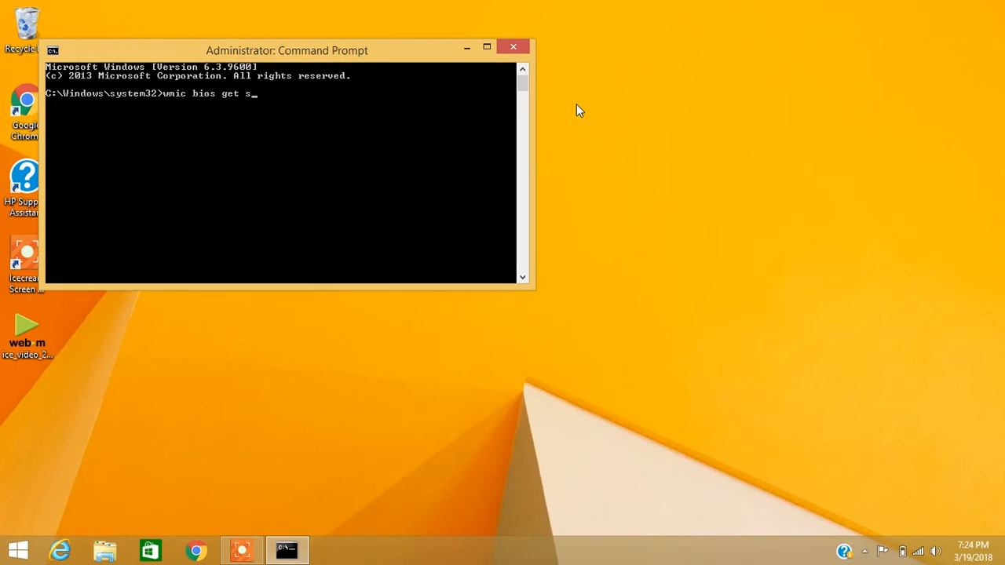
type("erial")
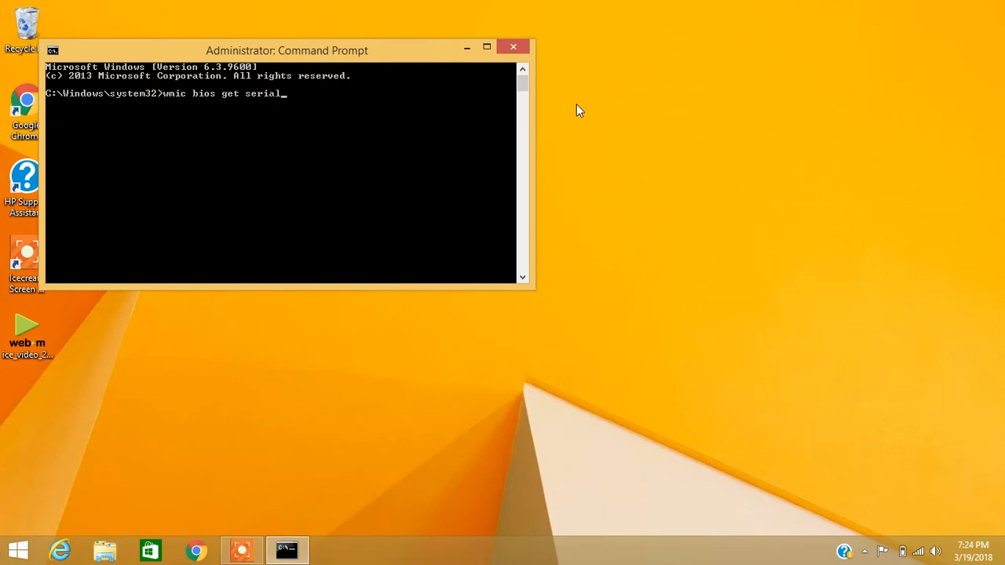
type("number")
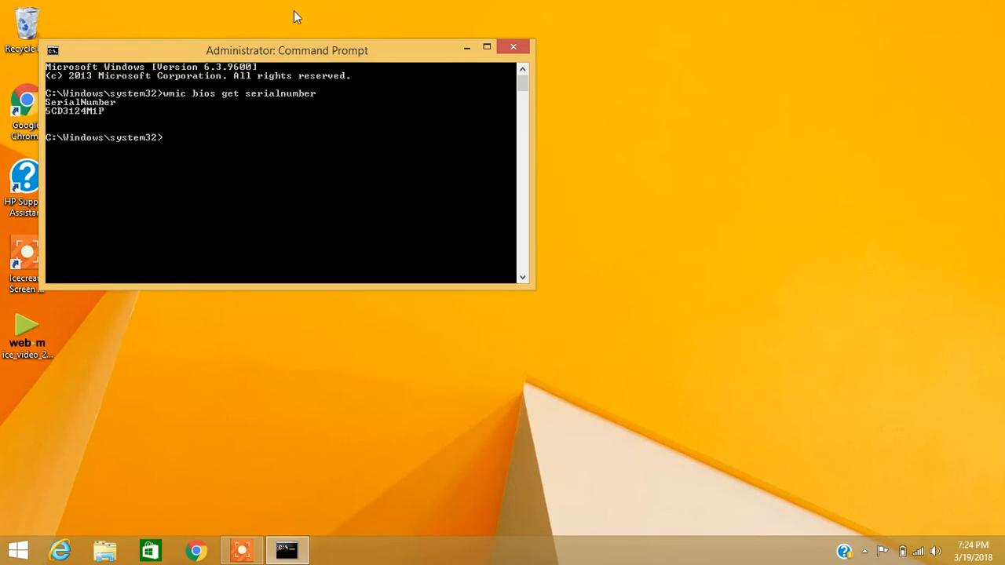
mouse_move(64, 118)
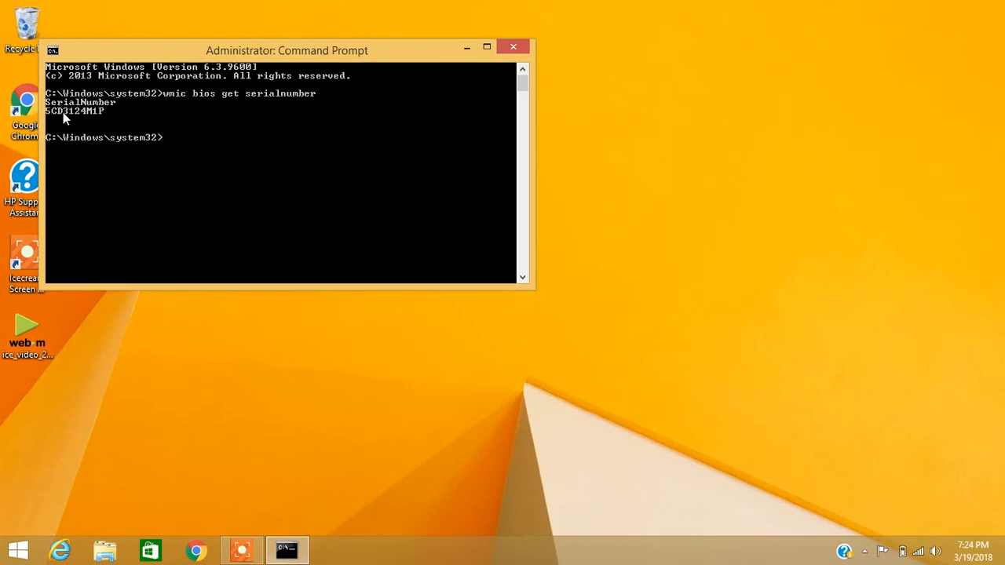
mouse_move(69, 125)
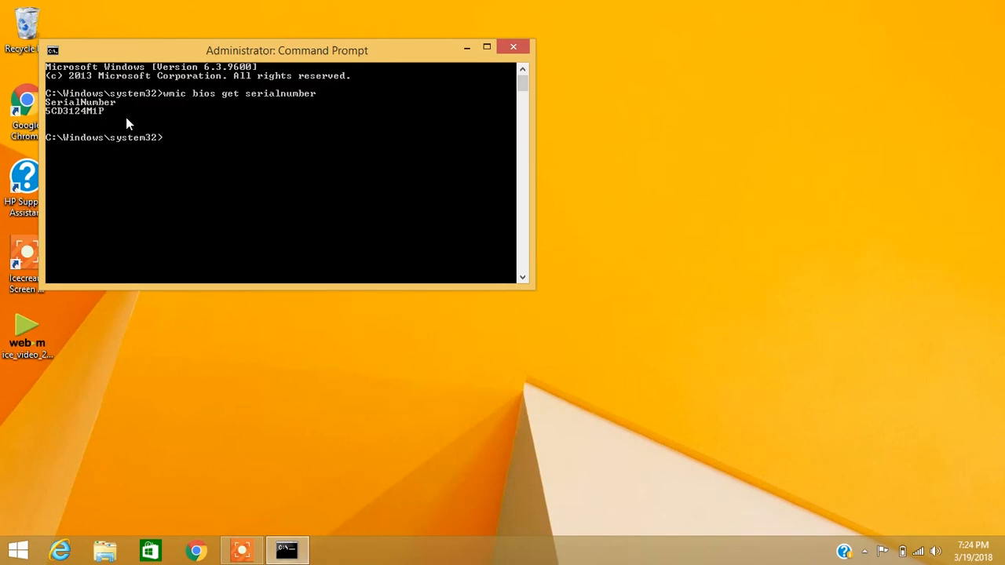
mouse_move(91, 122)
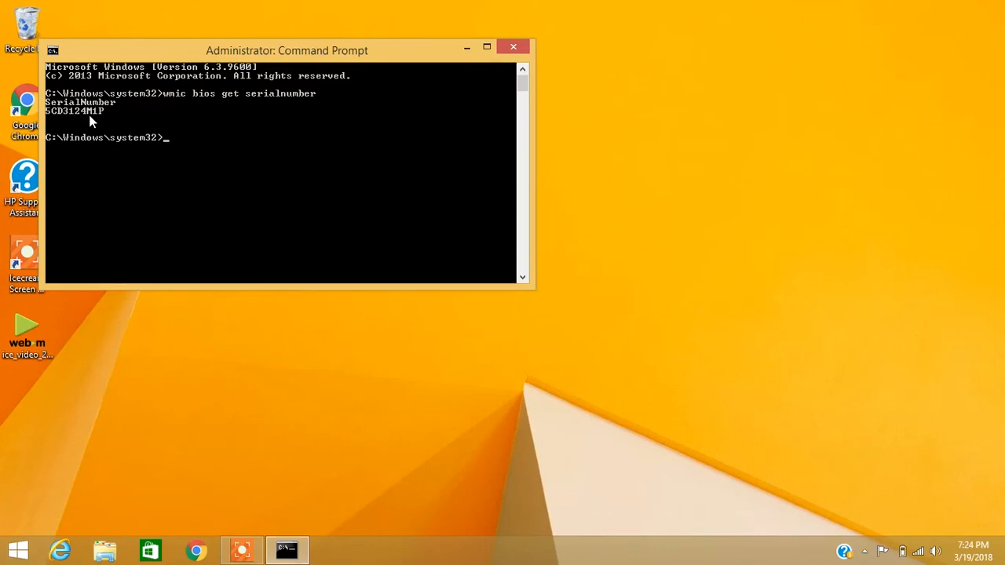
mouse_move(189, 179)
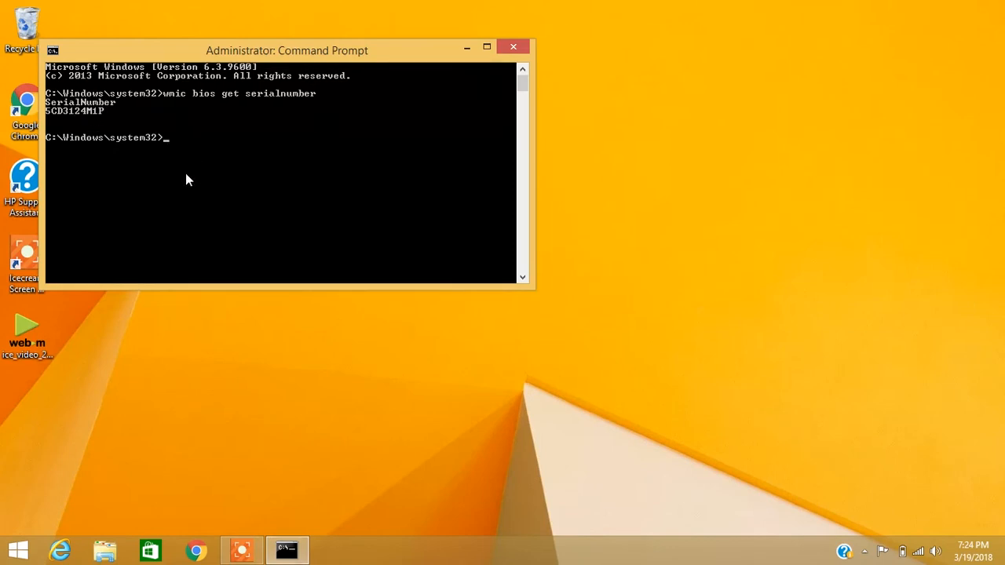
Step: Run 'exit' to close the Command Prompt, returning to the desktop
type("ex")
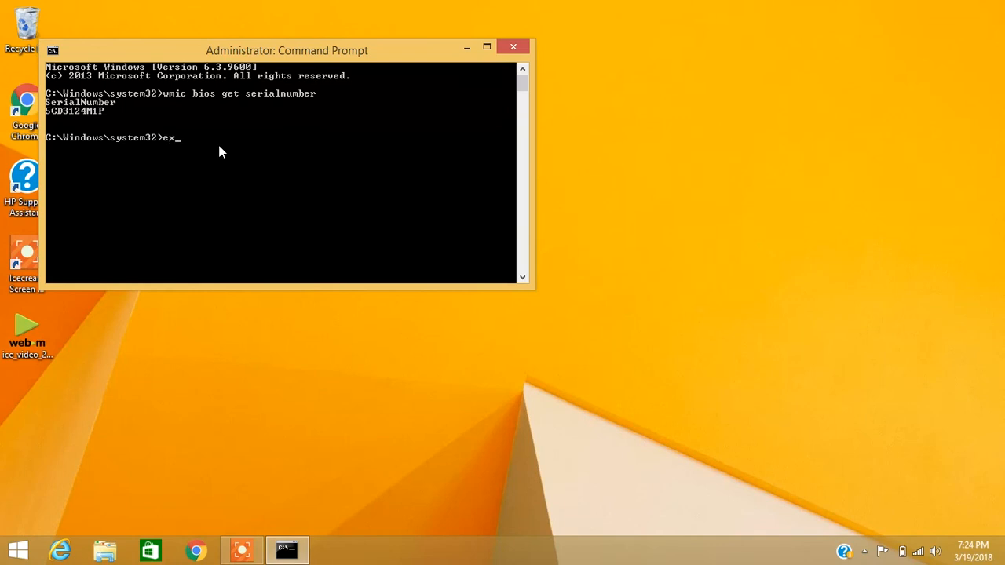
type("it")
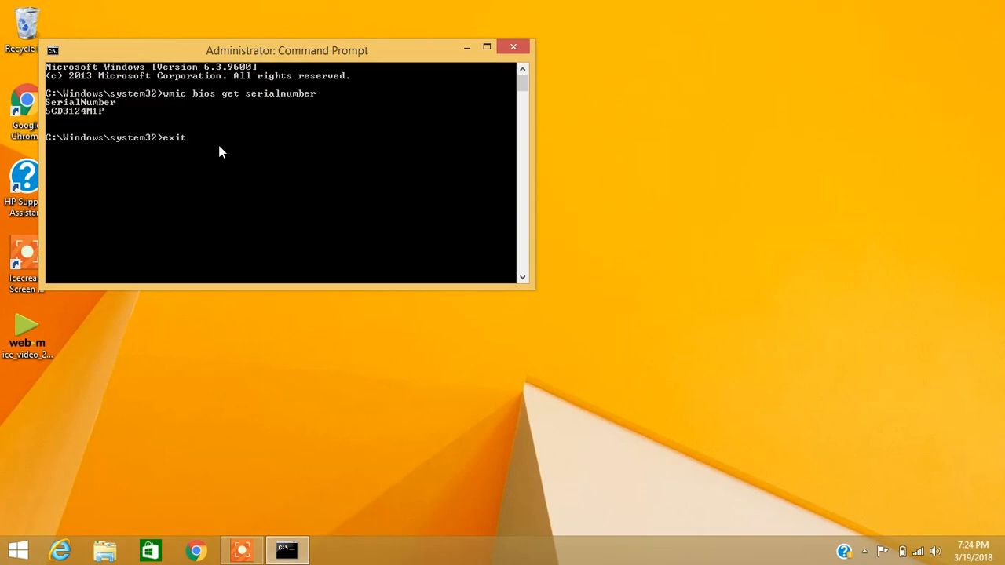
key("enter")
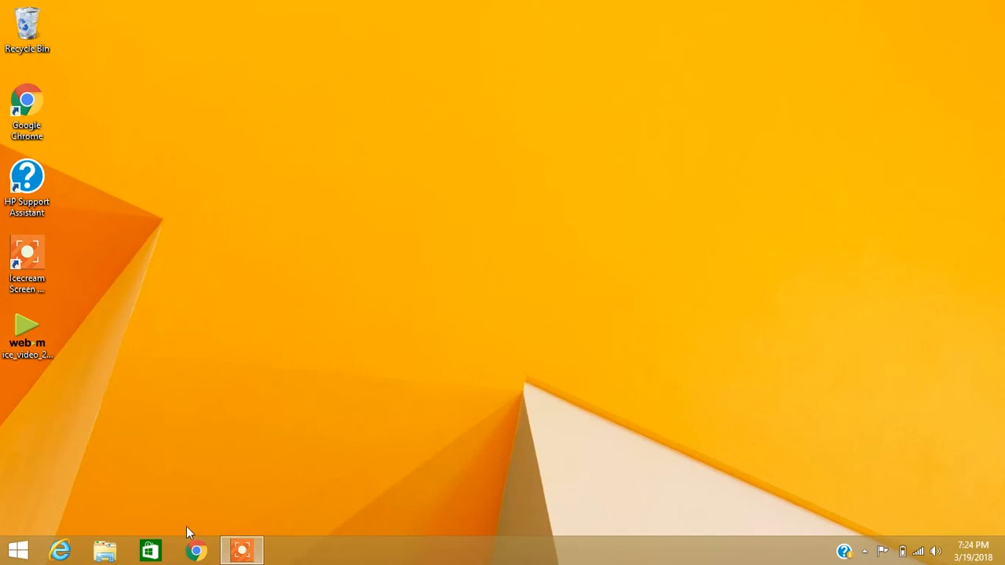